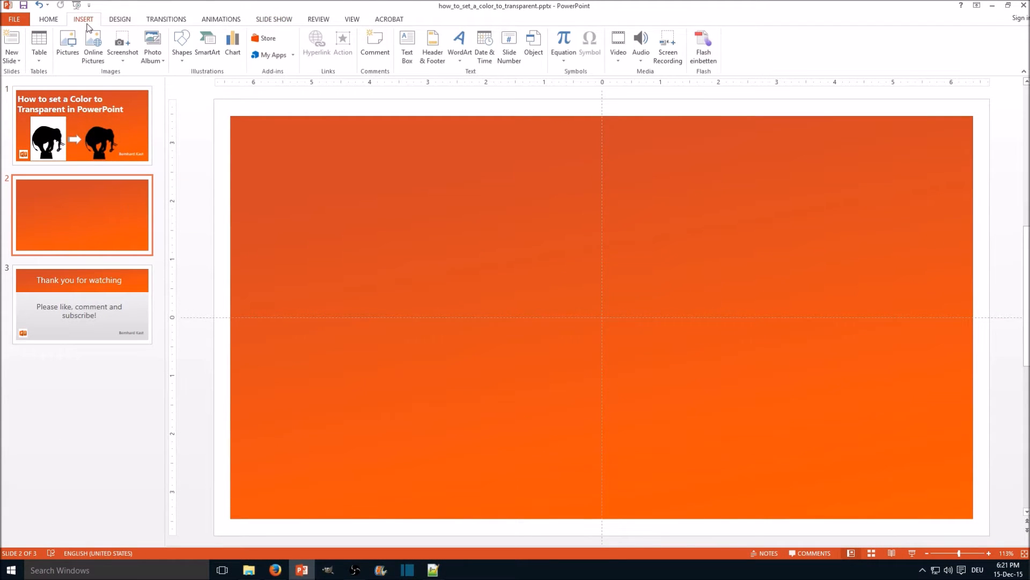
# Insert elephant-909273_960_720_white_small.png onto the orange gradient slide
pyautogui.click(66, 46)
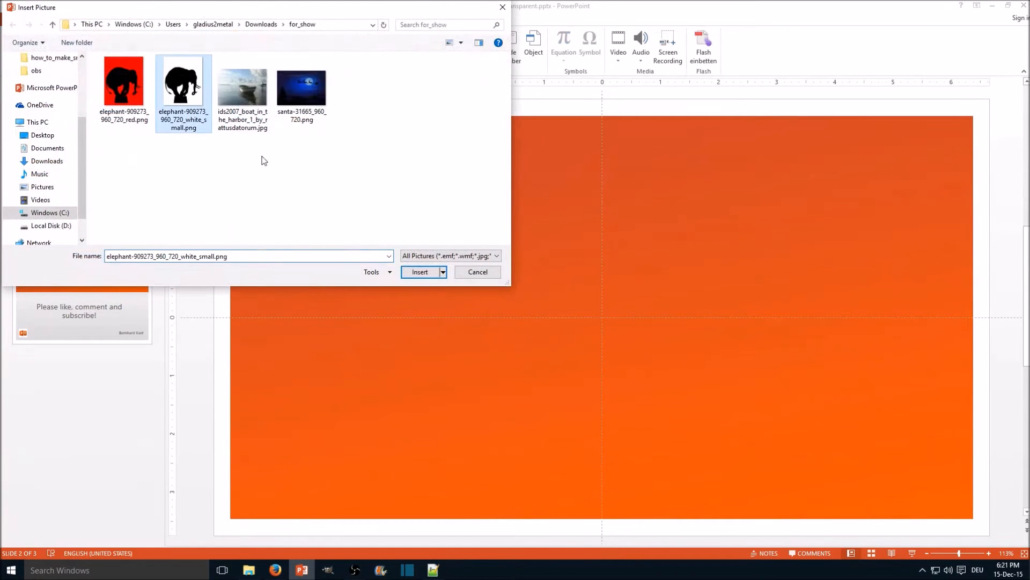
pyautogui.click(420, 271)
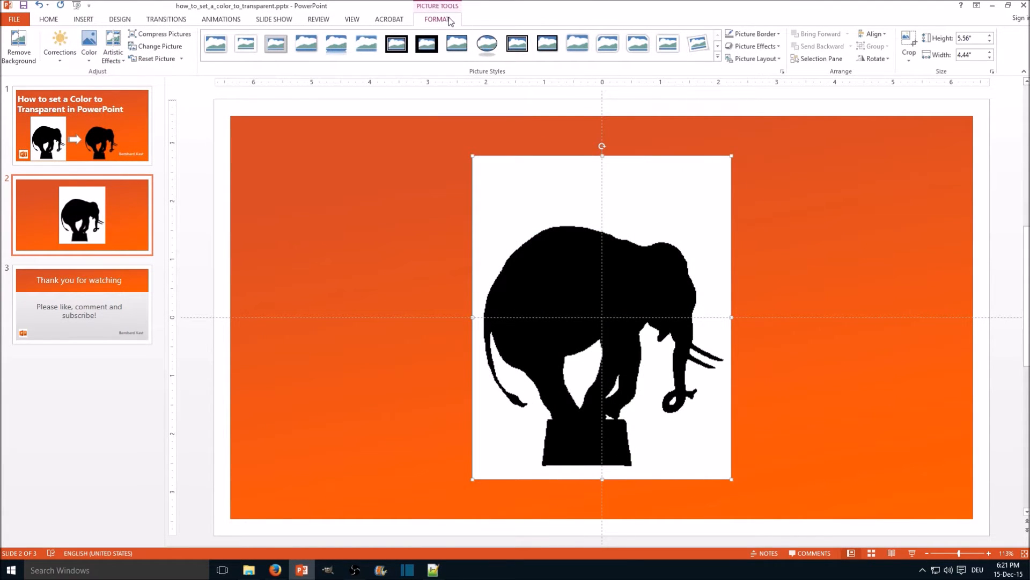
pyautogui.moveTo(620, 275)
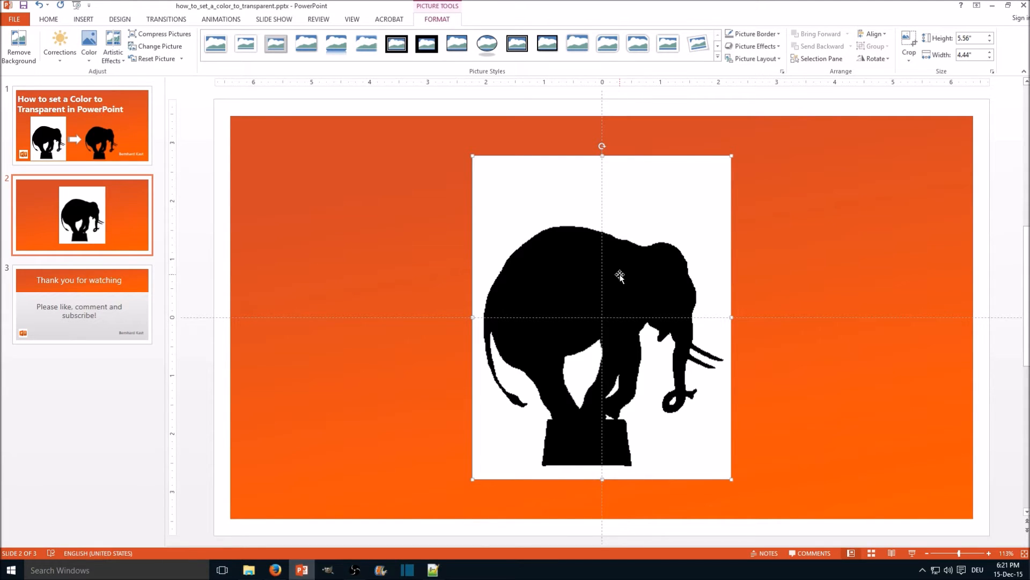
pyautogui.moveTo(677, 221)
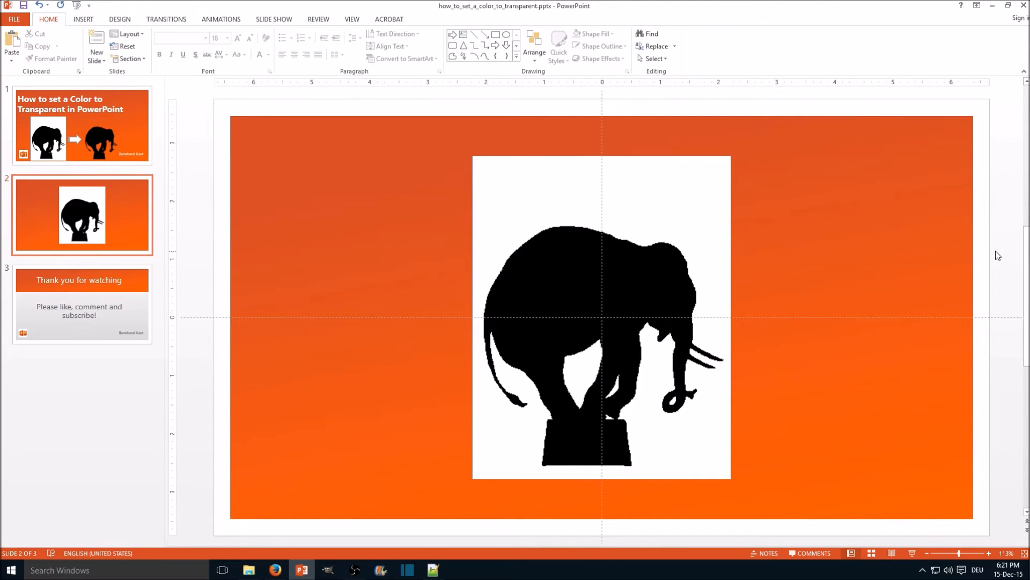
# Activate Set Transparent Color for the selected elephant picture via Color
pyautogui.click(601, 315)
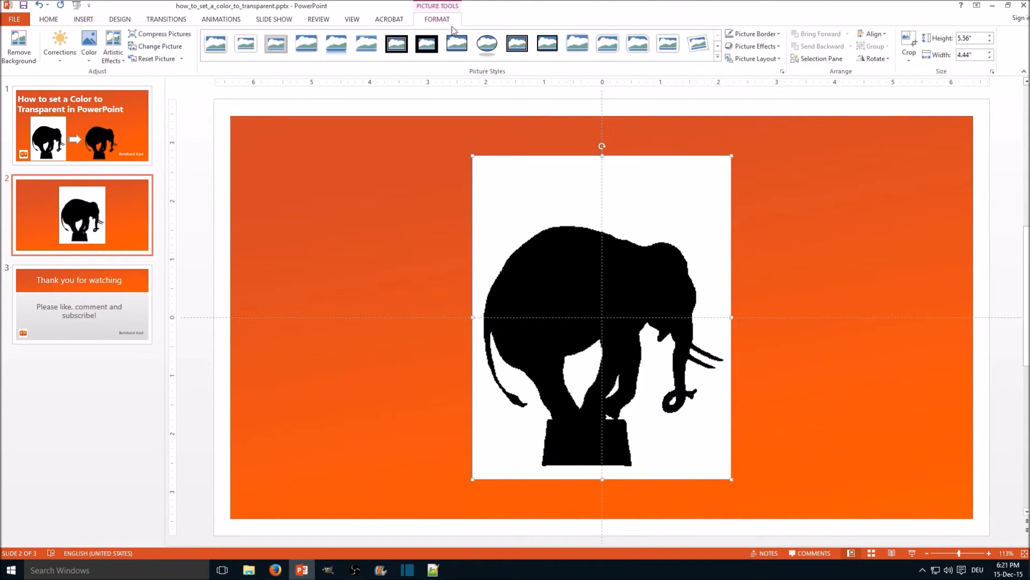
pyautogui.click(89, 43)
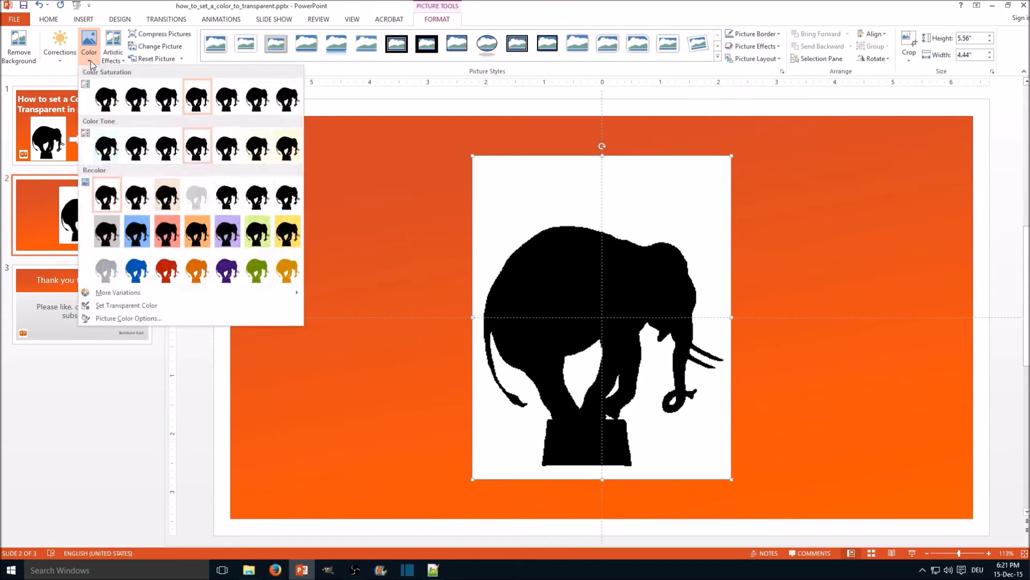
pyautogui.moveTo(127, 305)
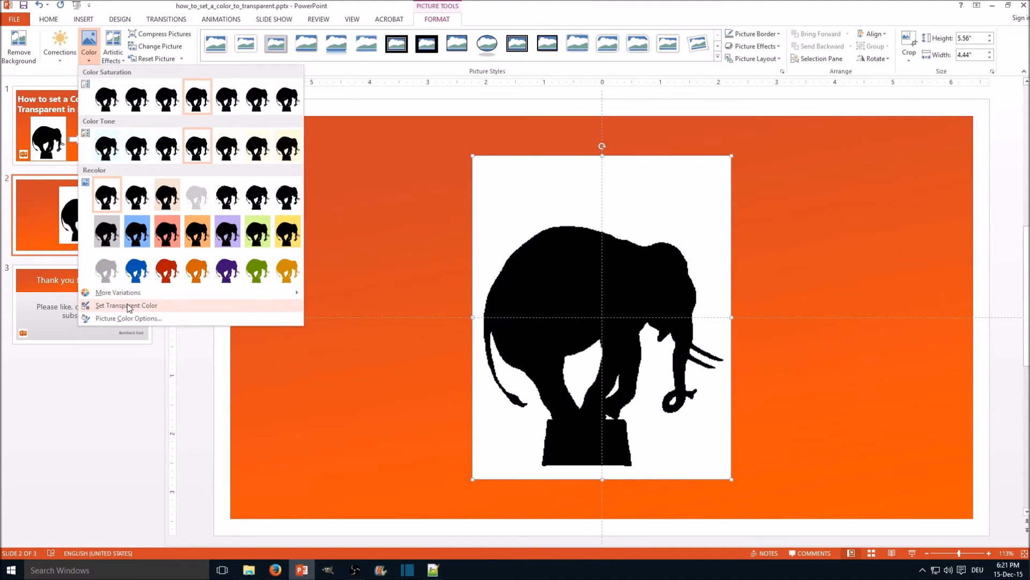
pyautogui.moveTo(126, 305)
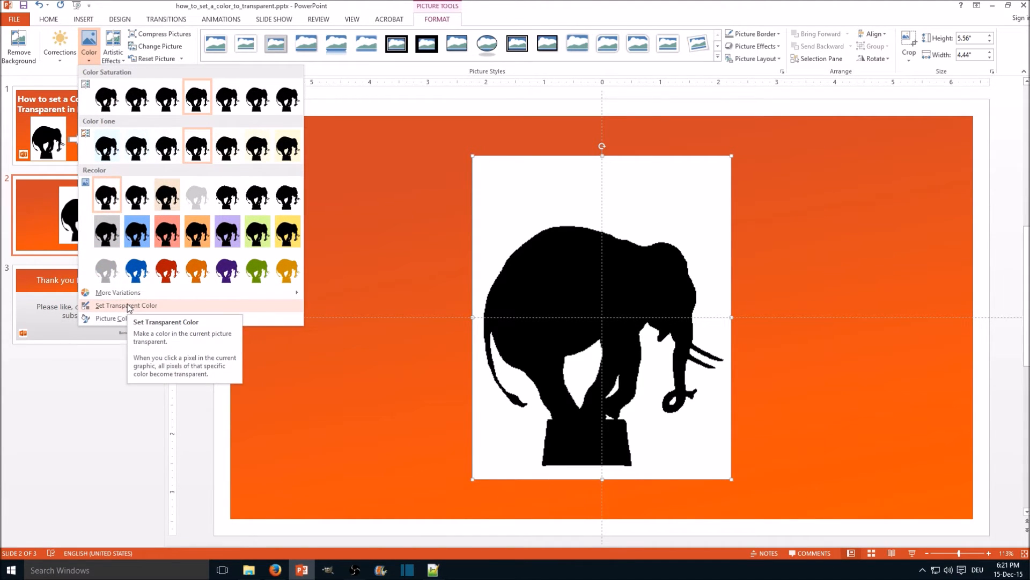
pyautogui.click(127, 305)
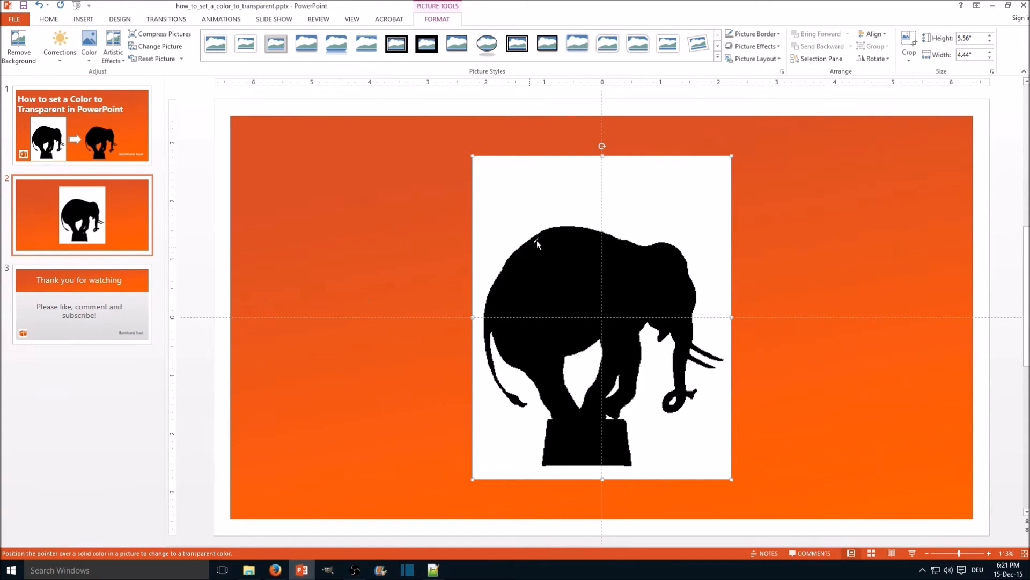
pyautogui.moveTo(543, 206)
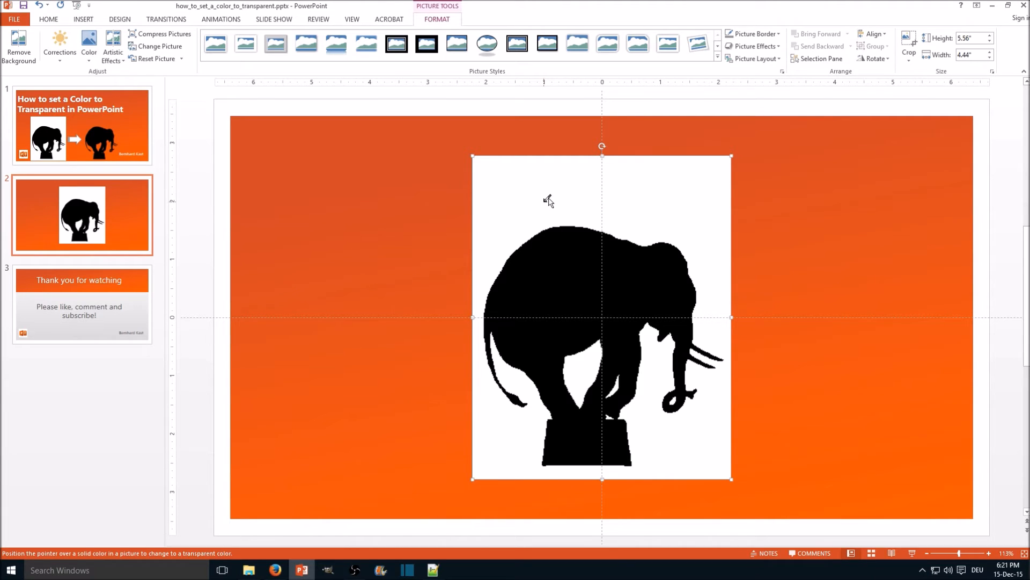
# Make the white background transparent so the silhouette sits on the orange gradient
pyautogui.click(545, 203)
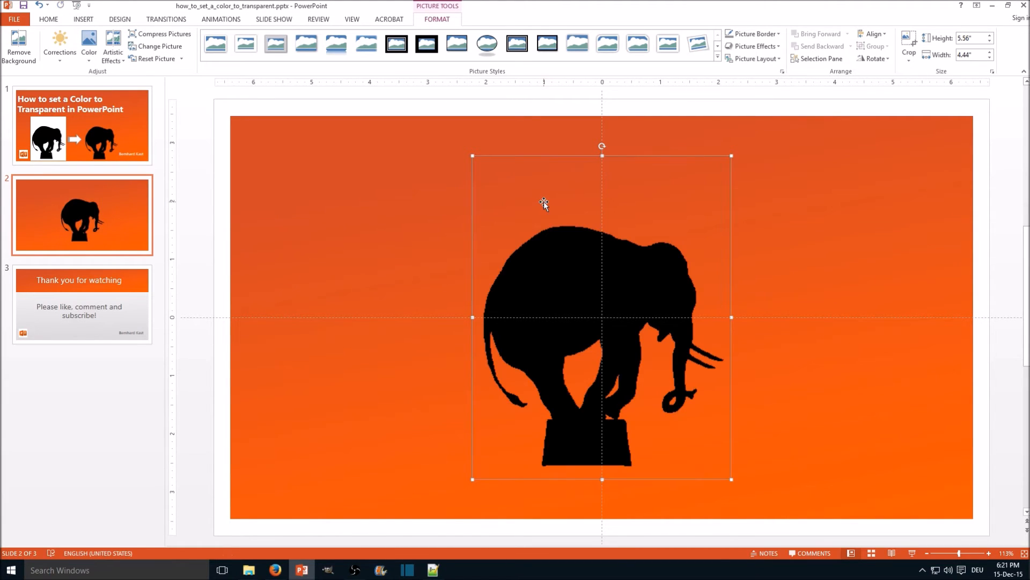